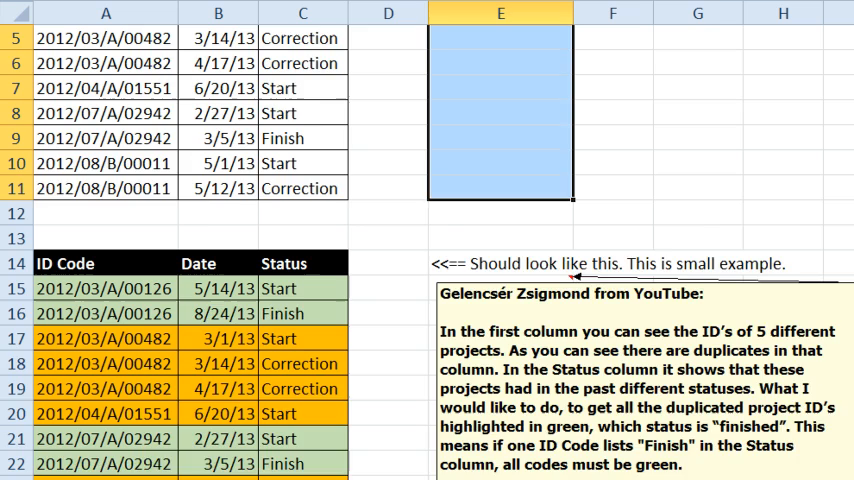
Step: Enter =COUNTIFS($A$2:$A$11,$A2,$C$2:$C$11,"Finish") in E2 to count each ID Code's Finish statuses
scroll("down", 3)
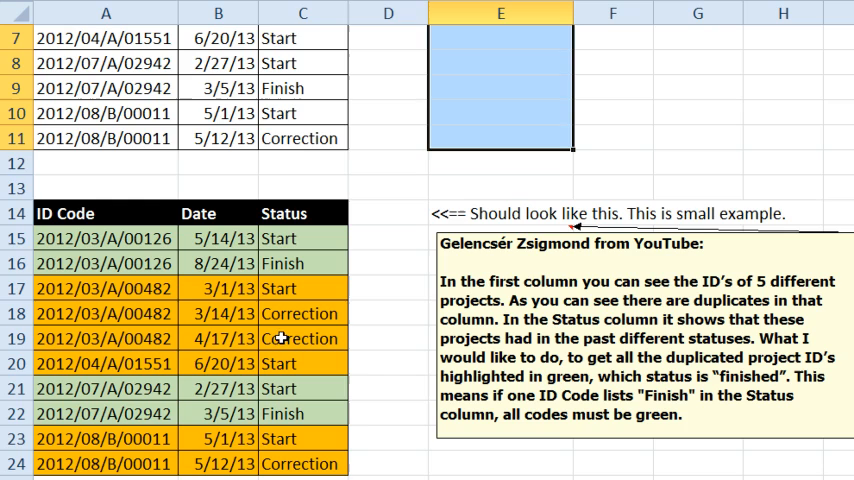
mouse_move(284, 358)
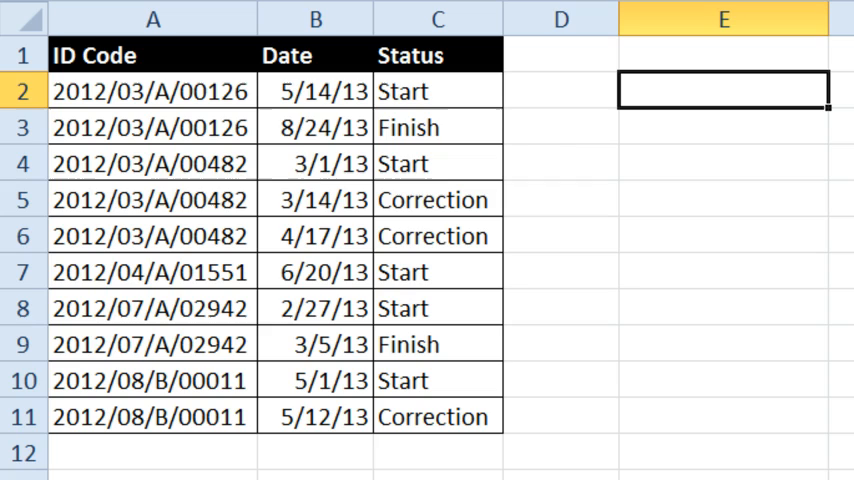
type("=C")
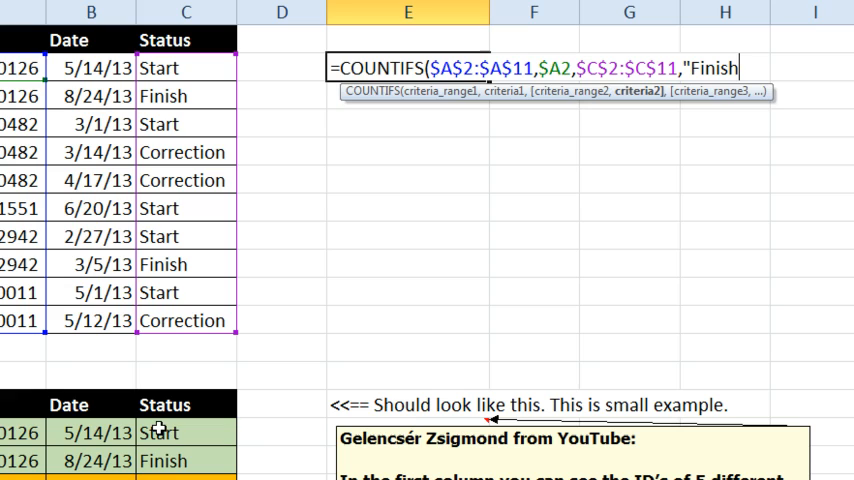
type("\")")
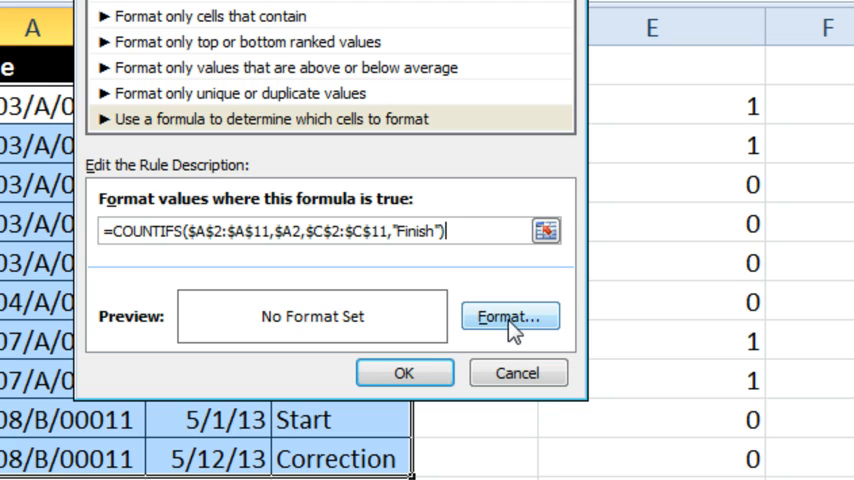
Step: Give the new COUNTIFS rule on A2:C11 a green fill and confirm it
left_click(508, 316)
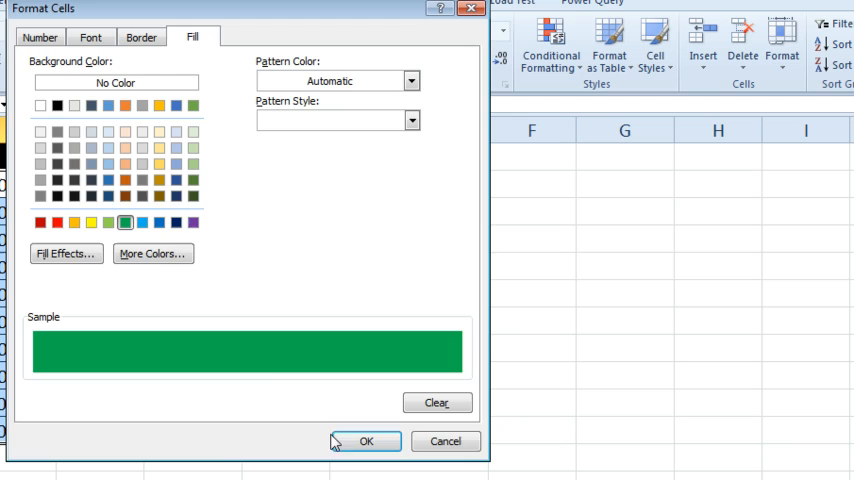
left_click(364, 440)
type("Fin")
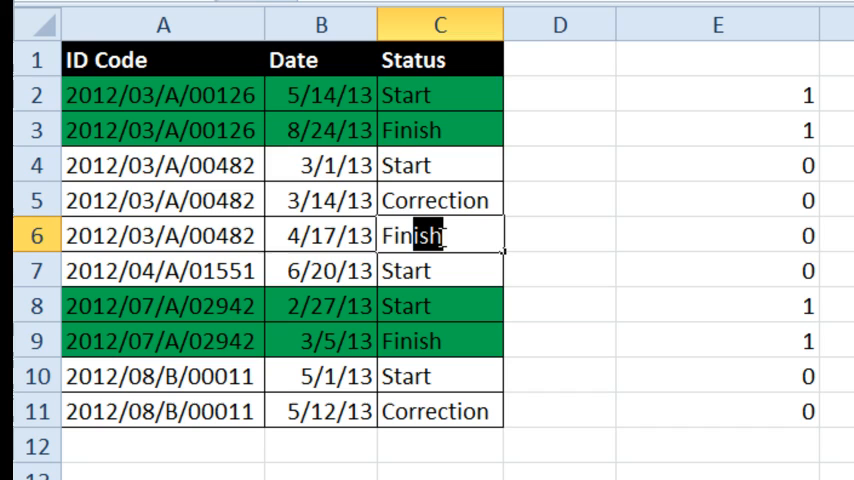
type("Correction")
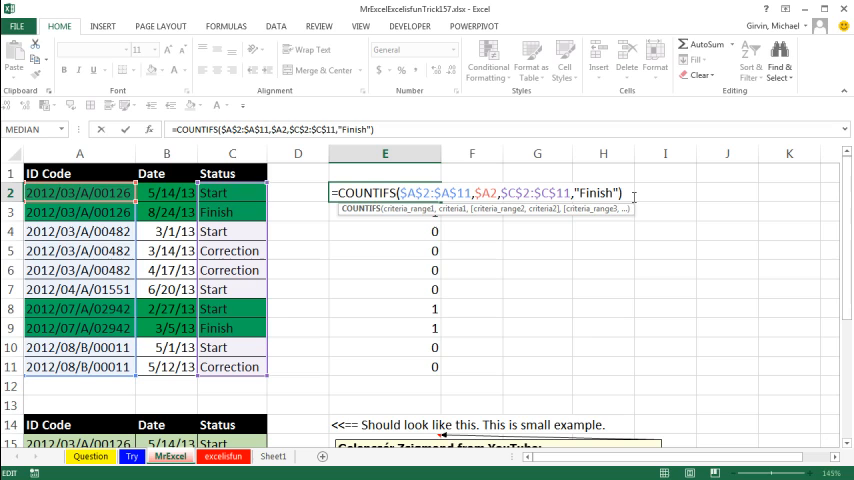
Step: Leave the helper formula unchanged before moving the results from E:G to I:K
key("Enter")
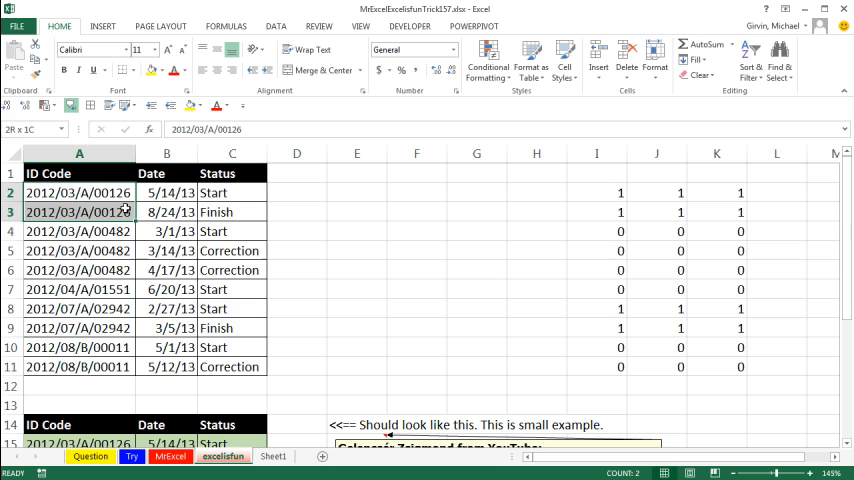
Step: Build =LOOKUP($A2,$A$2:$A$11,$C$2:$C$11) in E2 for the E2:G11 range
left_click(80, 308)
type("=loo")
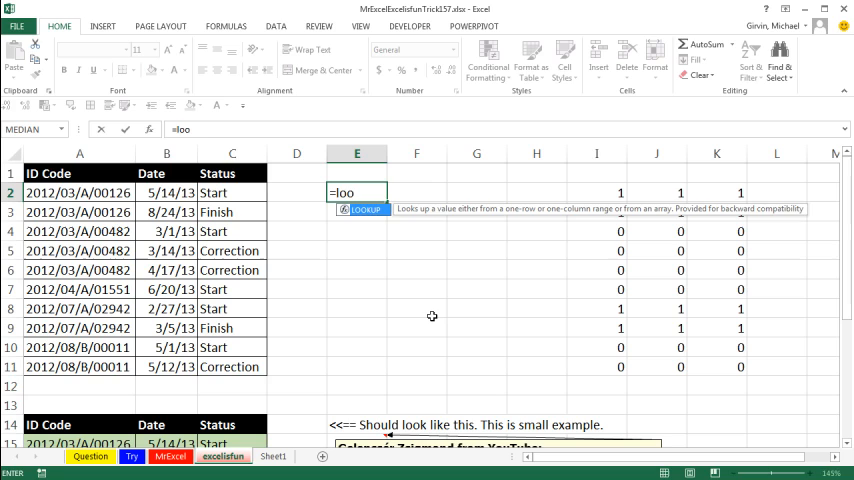
type("LOOKUP($A2")
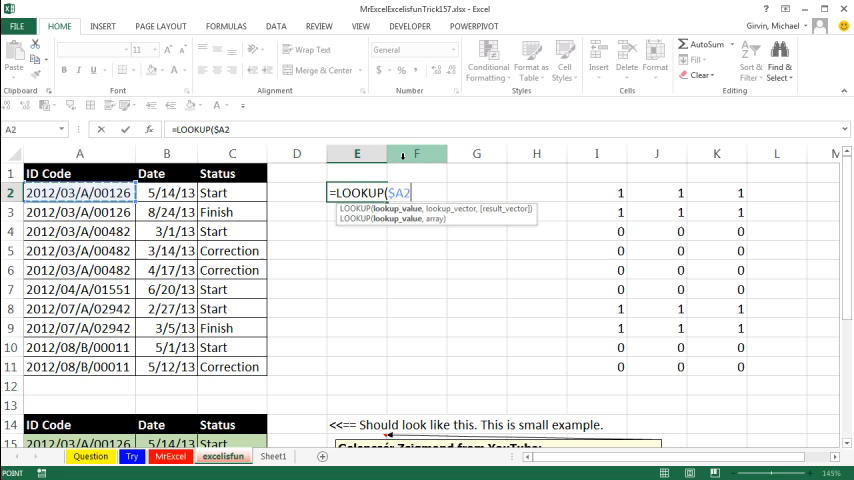
mouse_move(496, 192)
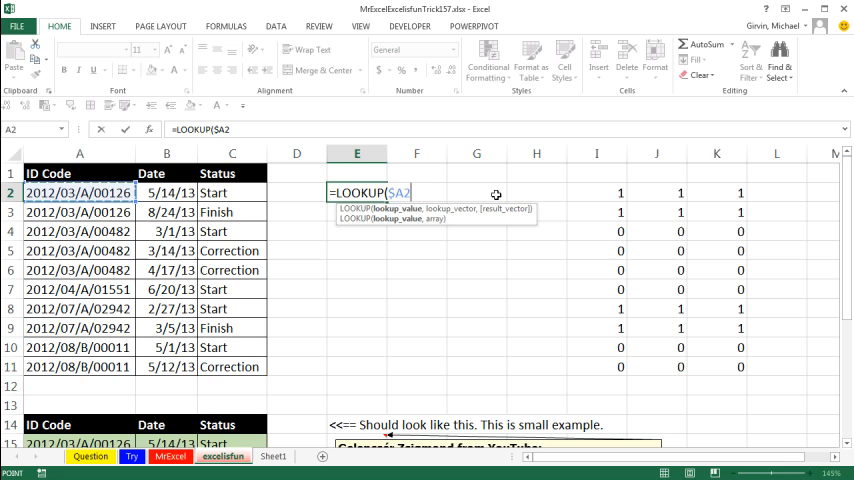
type(",$A$2:$A$11")
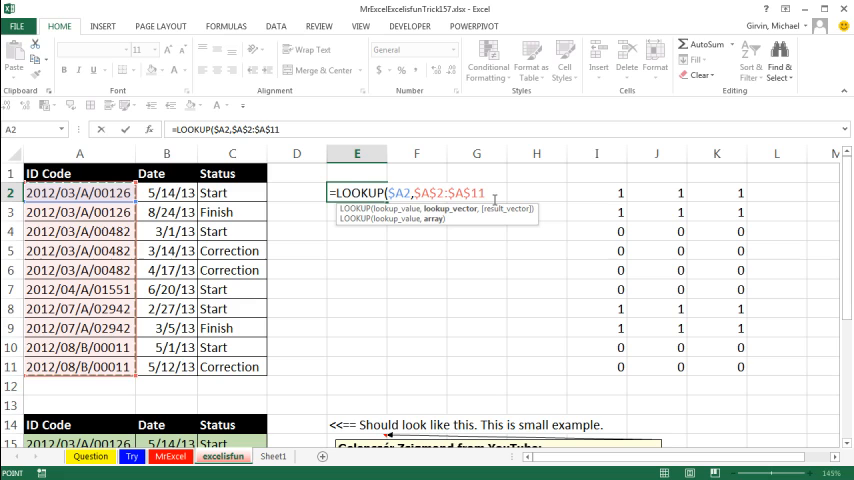
type(",$C$2:$C$11)")
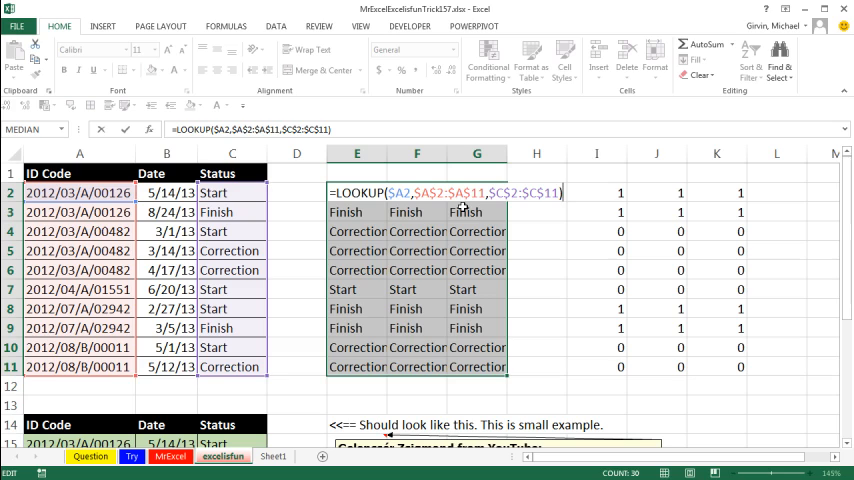
Step: Append ="Finish" to the LOOKUP formula so E2:G11 returns TRUE/FALSE
type("=\"Finish")
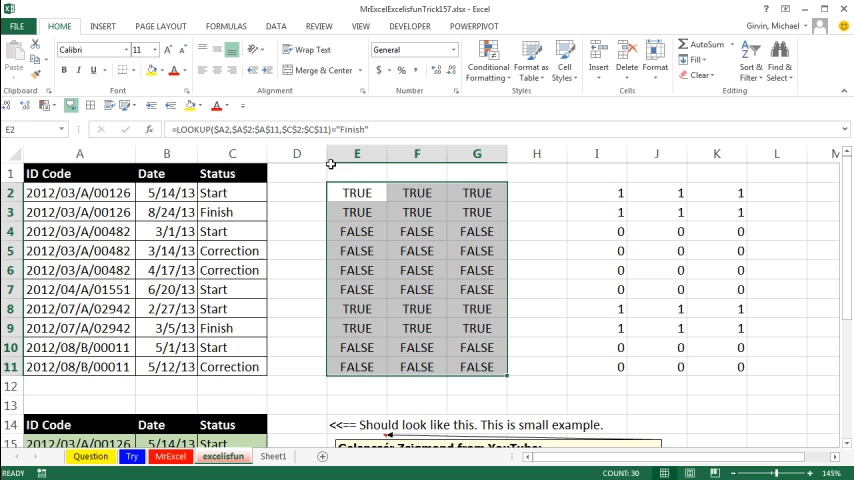
type("=COUNTIFS($A$2:$A$11,$A2,$C$2:$C$11,\"Finish\")")
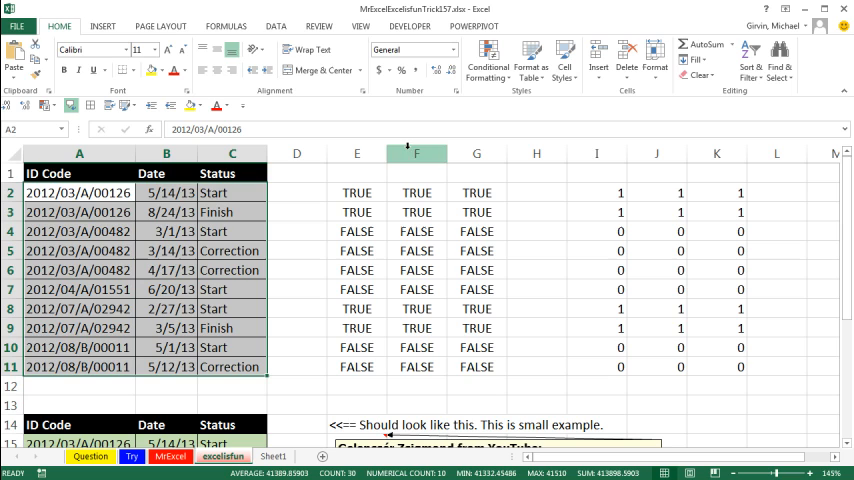
Step: Add a conditional formatting rule from the LOOKUP formula with an orange fill and apply it
left_click(488, 58)
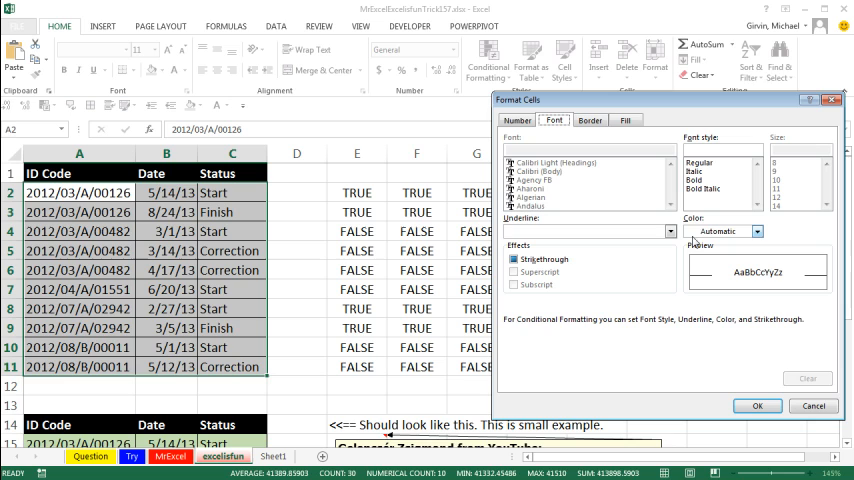
left_click(756, 406)
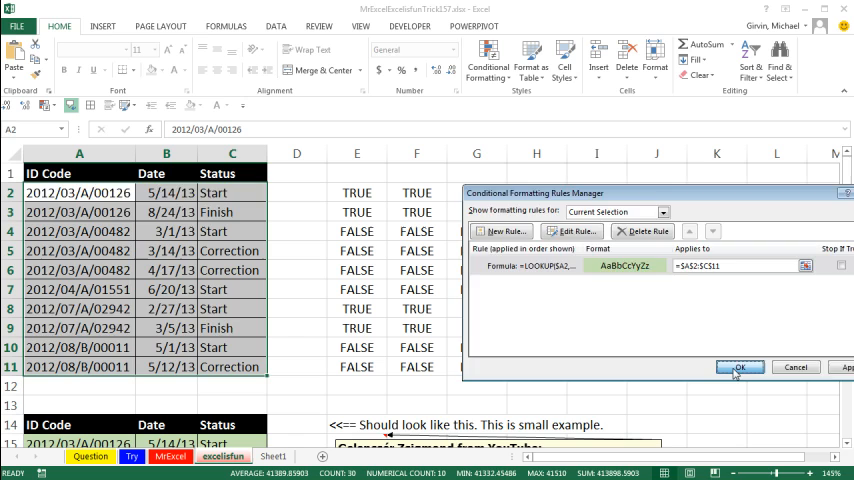
left_click(740, 368)
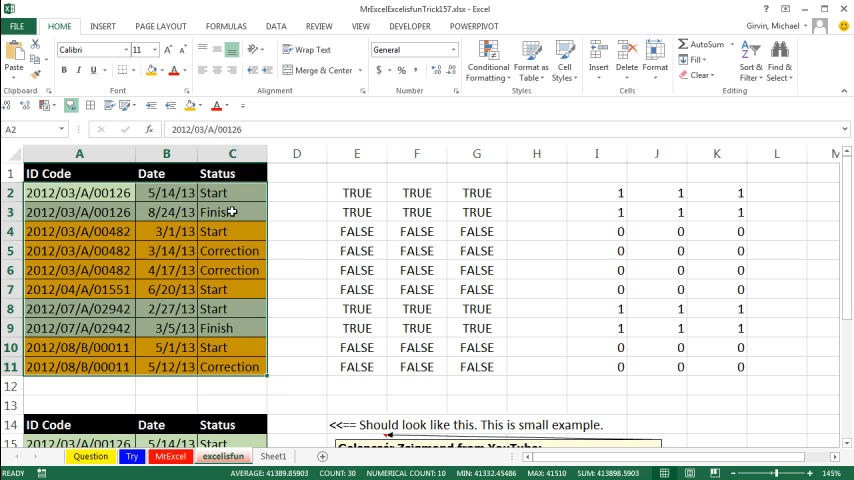